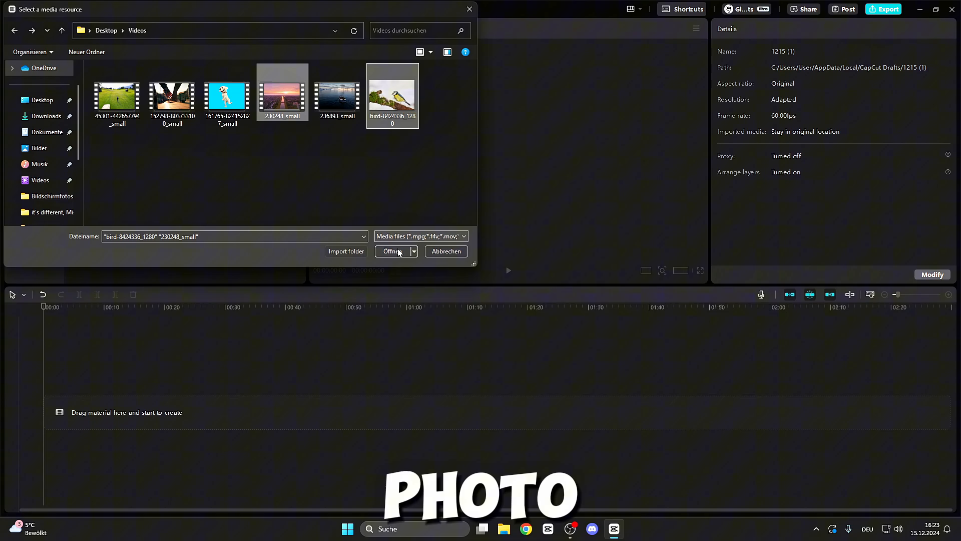
Import bird-8424336_1280 and 230248_small and place both on the timeline
left_click(391, 250)
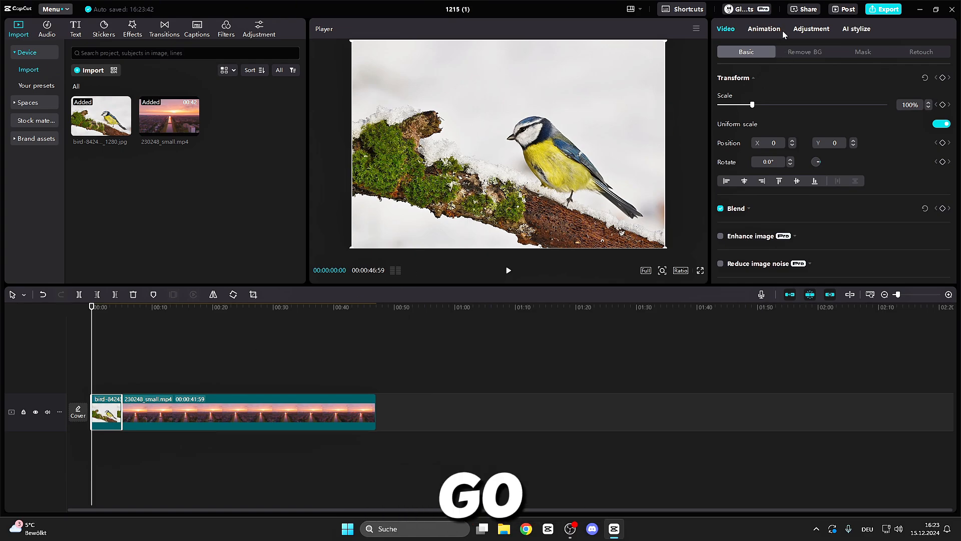
Browse the bird photo's Out animations, then return to the In animation presets
left_click(763, 28)
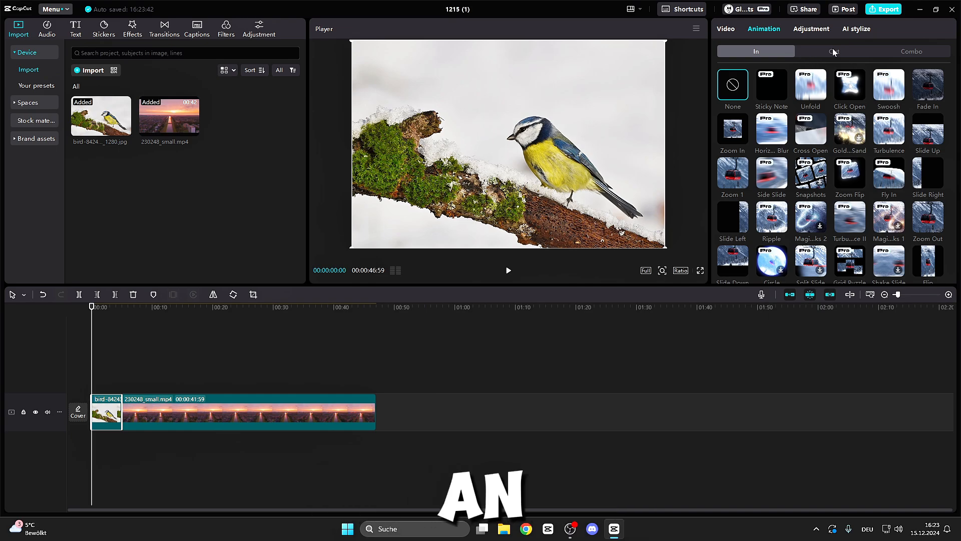
left_click(833, 51)
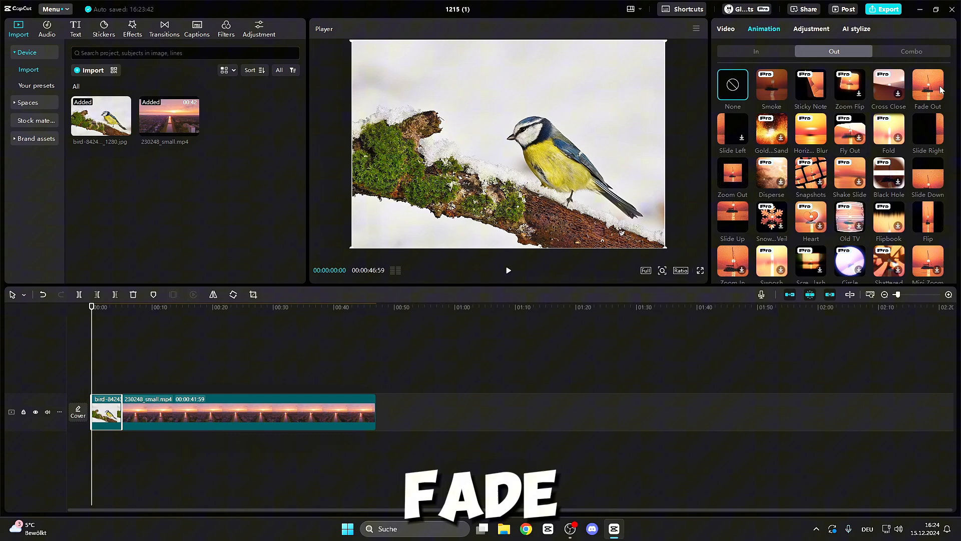
left_click(756, 51)
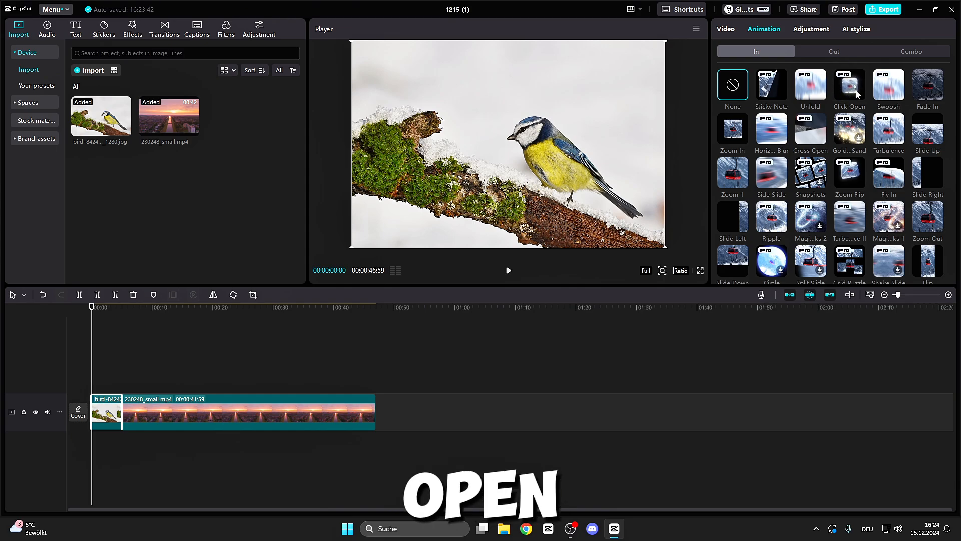
Apply the Click Open entrance animation to the bird photo with a 1.5 s duration
left_click(849, 84)
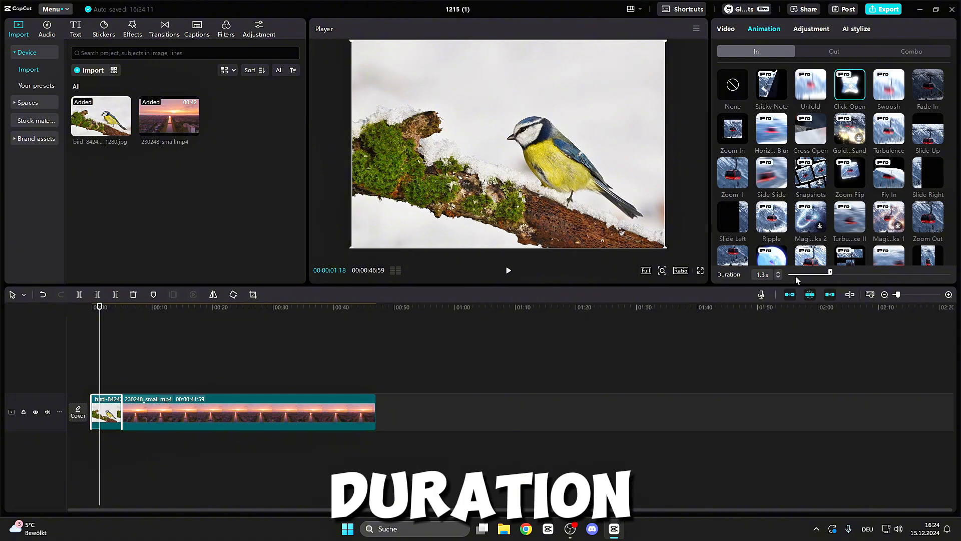
left_click_drag(832, 271, 818, 272)
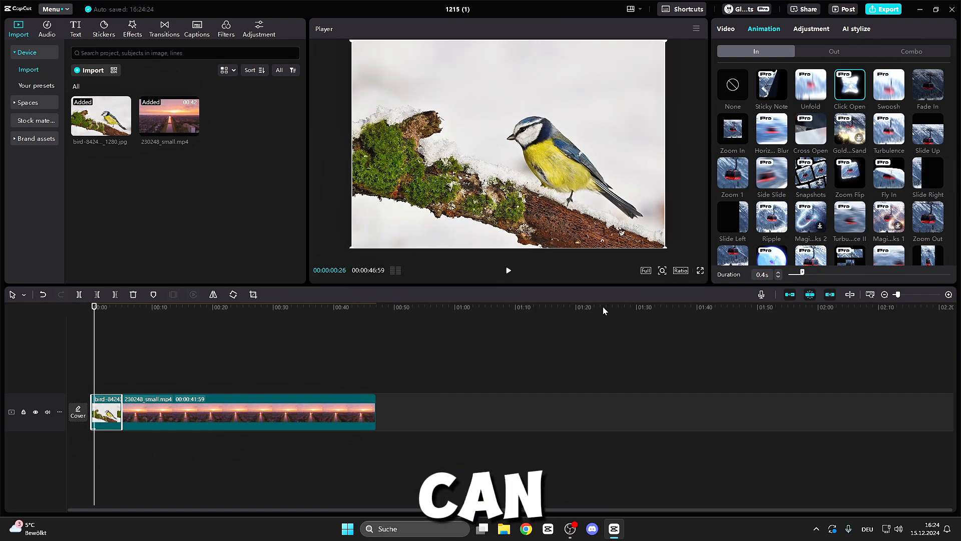
left_click_drag(798, 271, 858, 271)
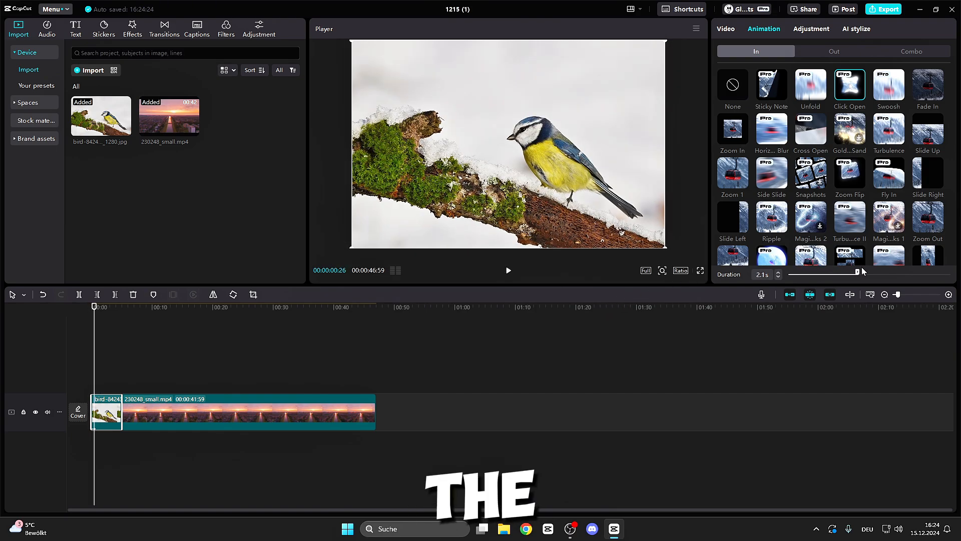
left_click(508, 271)
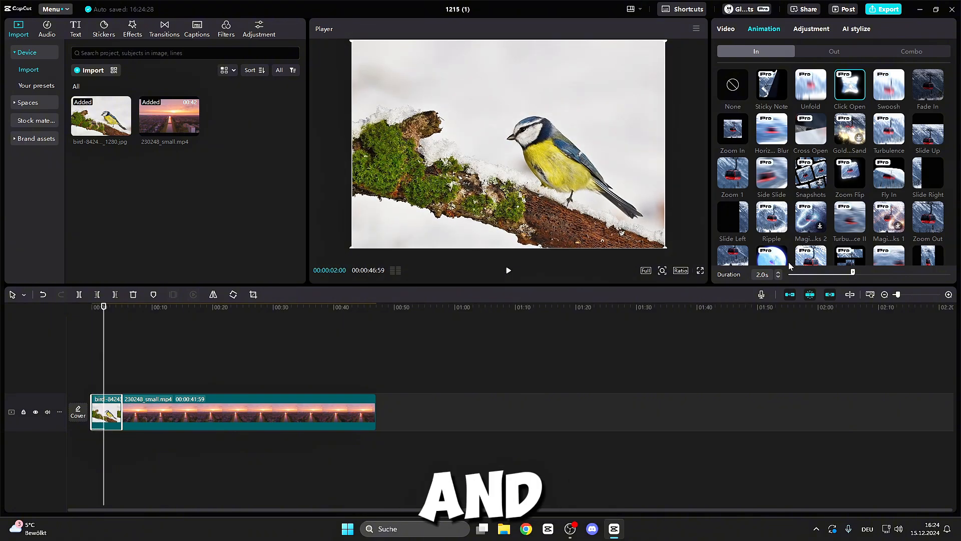
left_click_drag(878, 272, 834, 273)
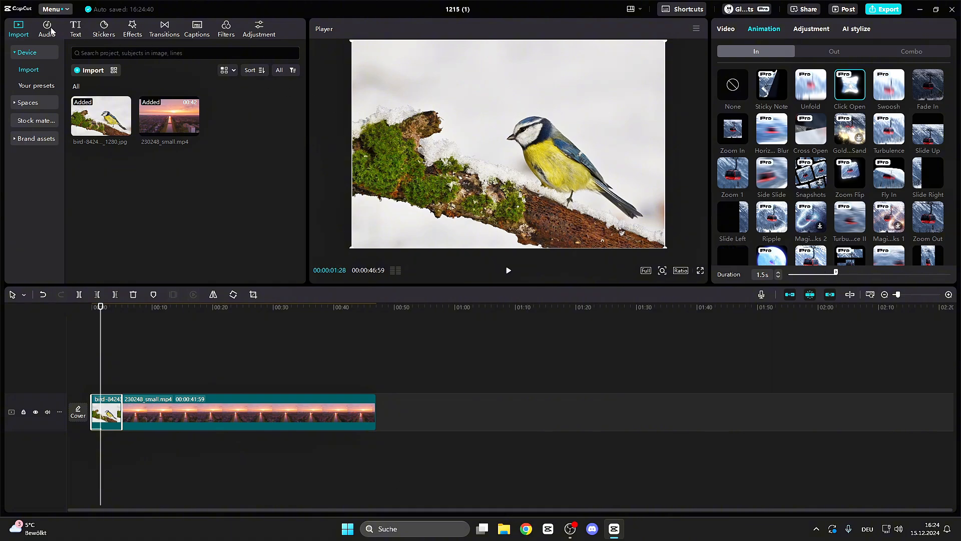
Search the sound effects library for 'mouse click' to find Click_Mouse_Click_02
left_click(46, 26)
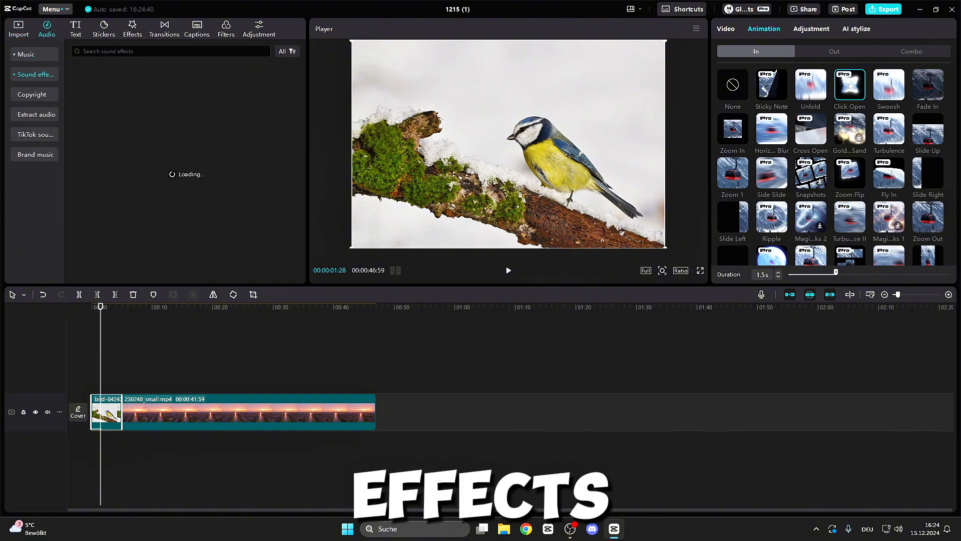
type("mouse click")
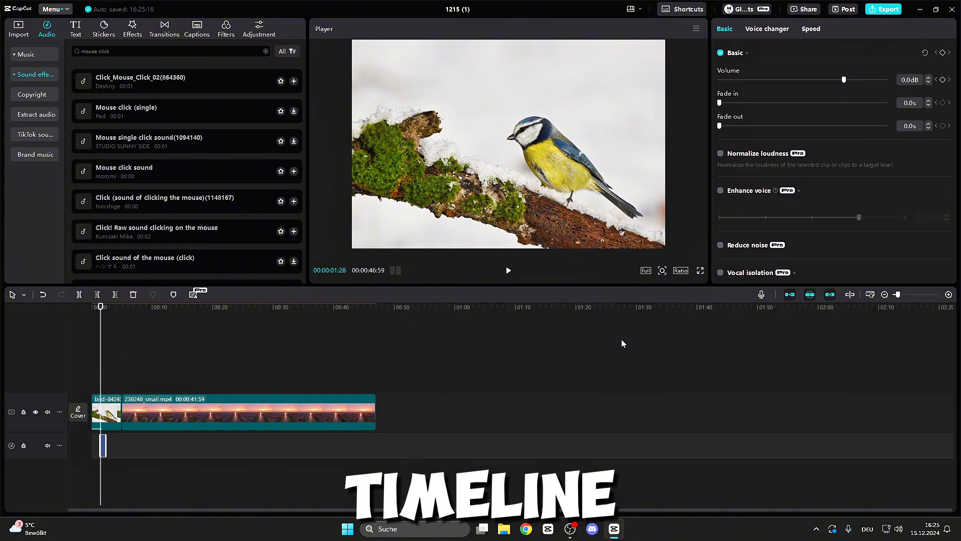
left_click(950, 294)
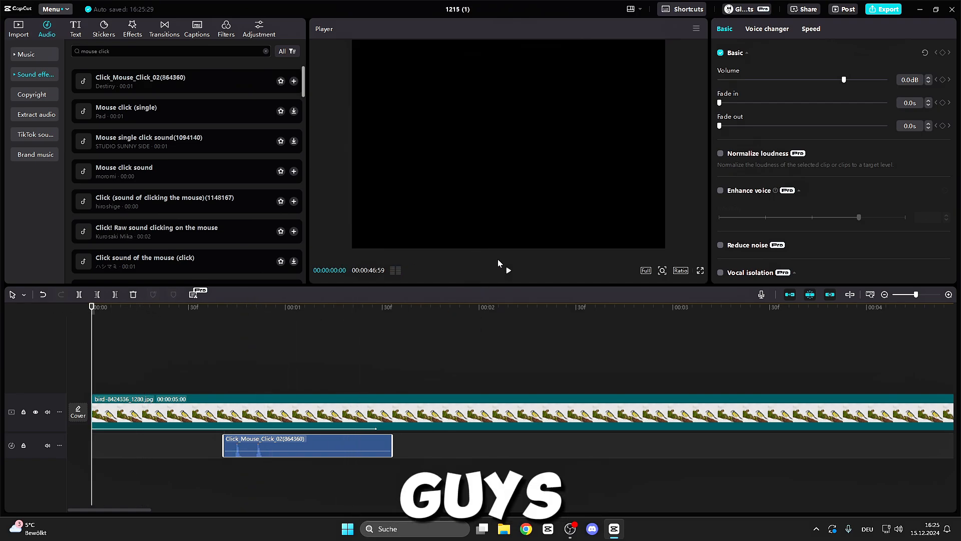
left_click(382, 306)
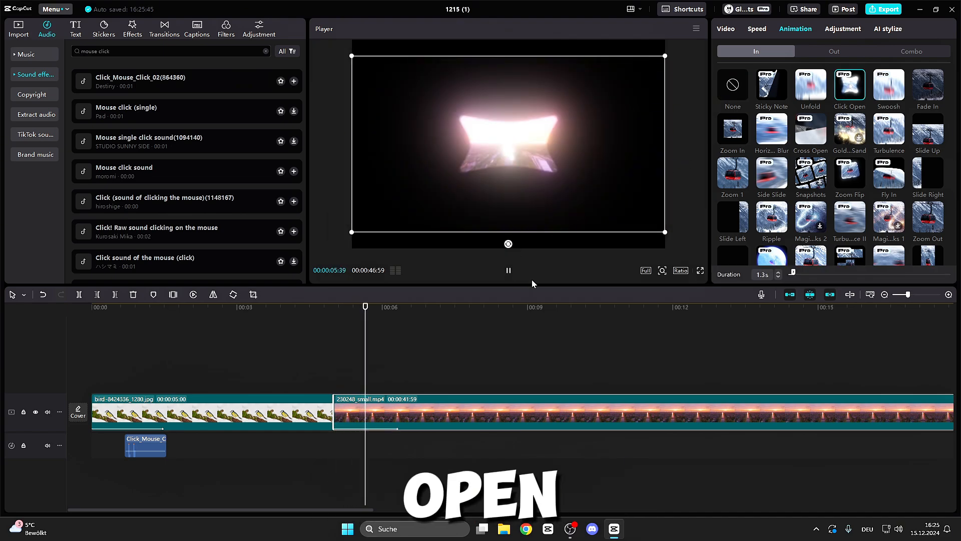
Paste a copy of the mouse-click sound clip under the sunset video's opening
left_click(145, 445)
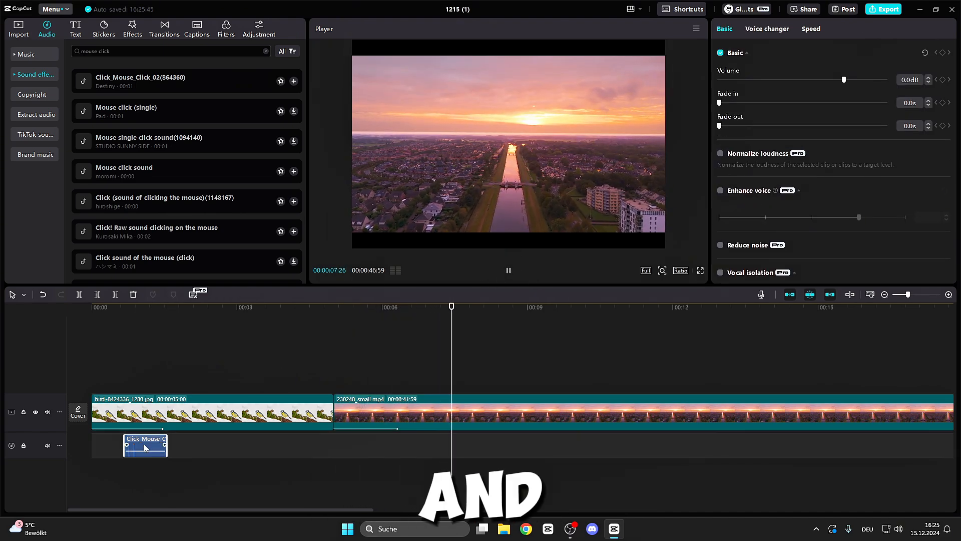
key("ctrl+v")
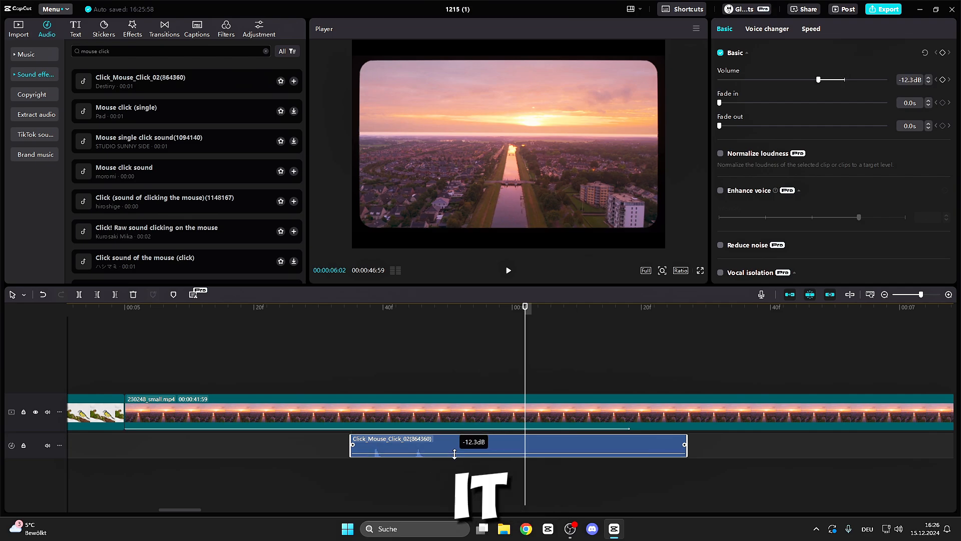
Adjust the click sound's Volume slider through -4.7, -7.7 and -9.2 dB, ending at 7.7 dB
left_click_drag(834, 79, 839, 79)
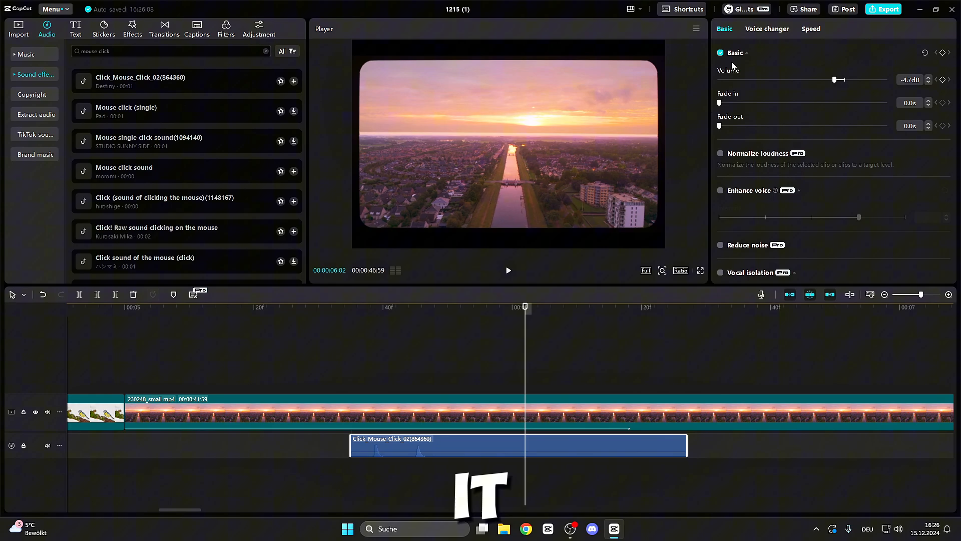
left_click_drag(834, 80, 827, 81)
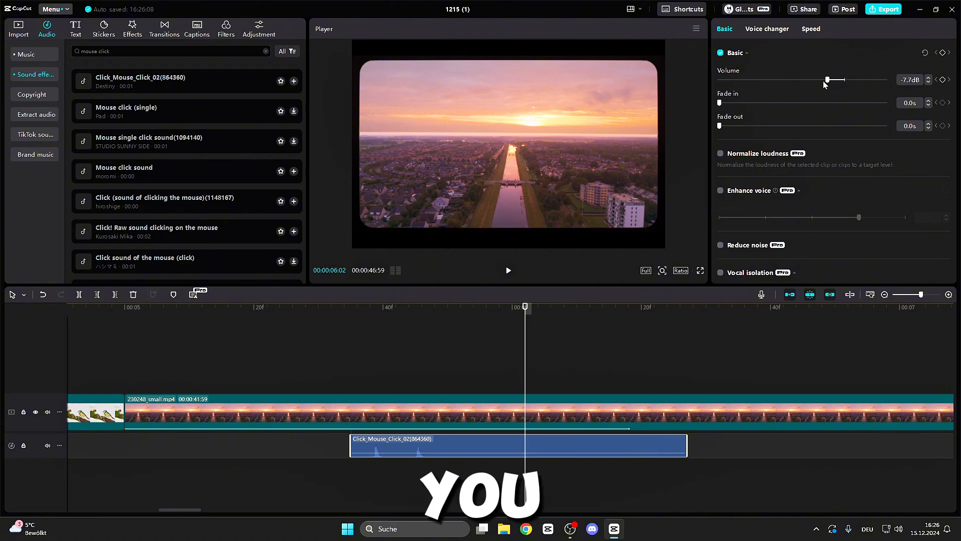
left_click_drag(827, 80, 824, 80)
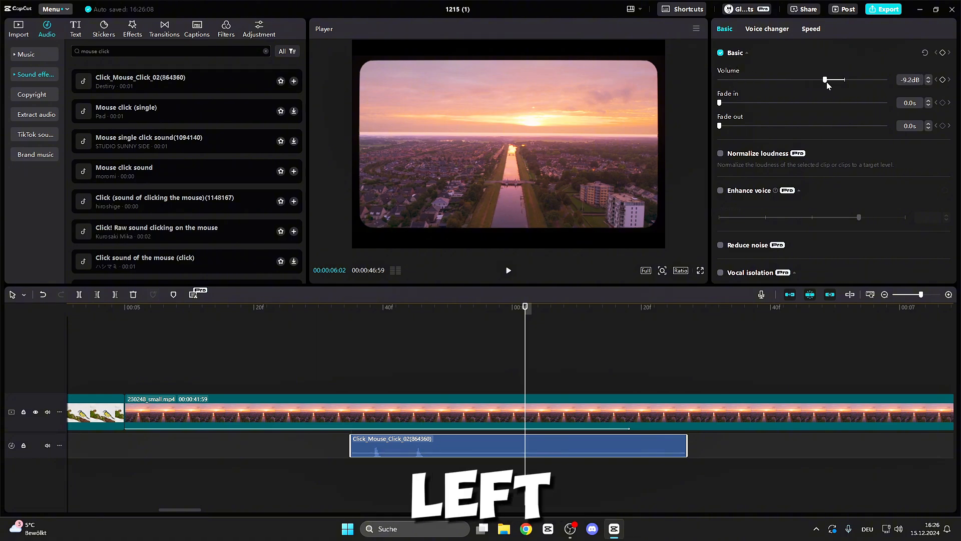
left_click_drag(825, 81, 859, 82)
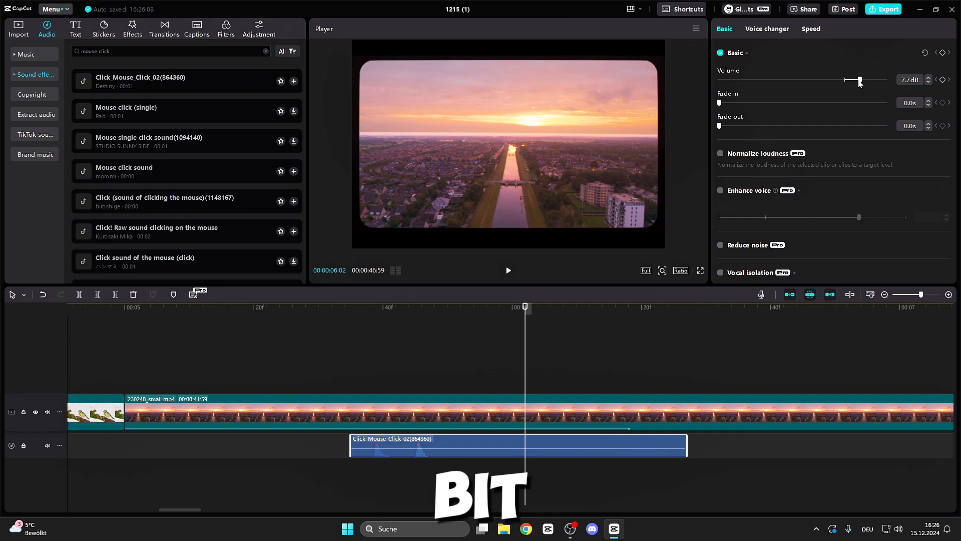